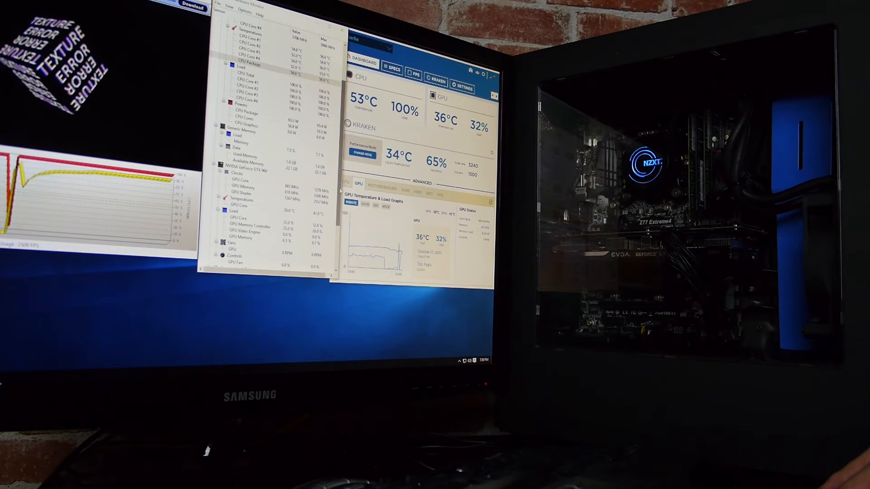
{"action": "scroll", "scroll_direction": "down", "scroll_amount": 3}
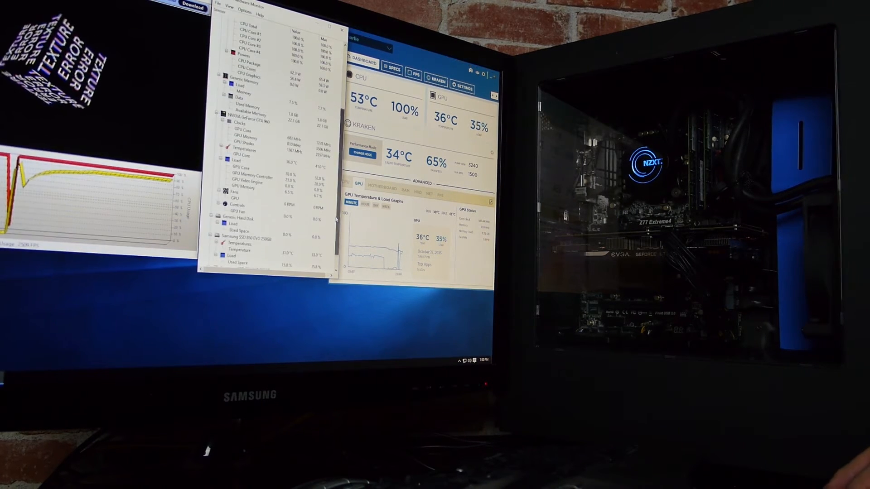